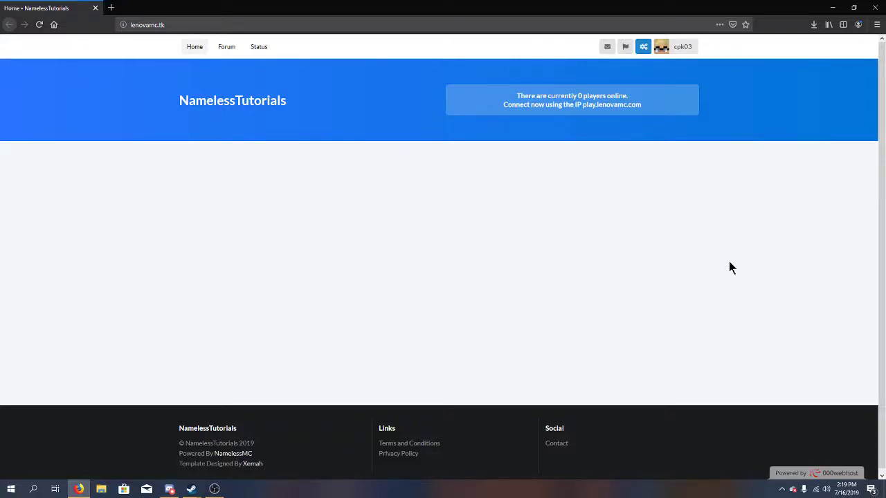
mouse_move(259, 198)
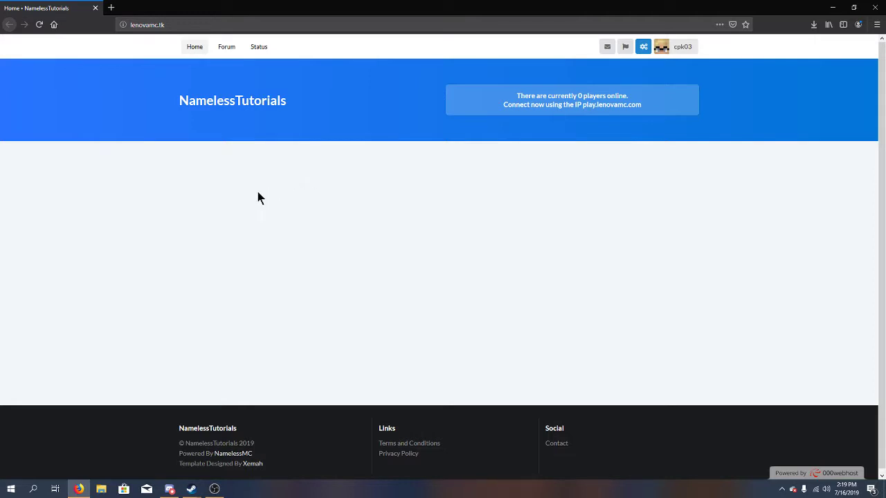
mouse_move(474, 136)
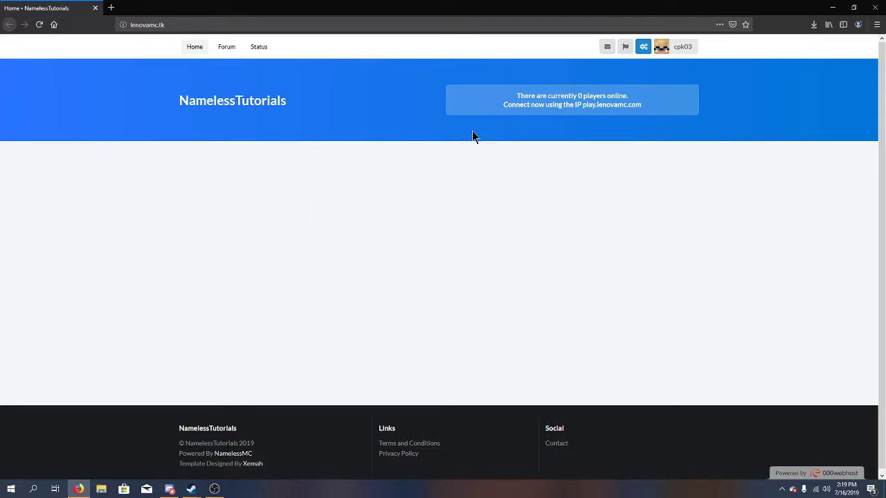
Open the StaffCP dashboard and choose Forums from the sidebar's Forum section
click(643, 46)
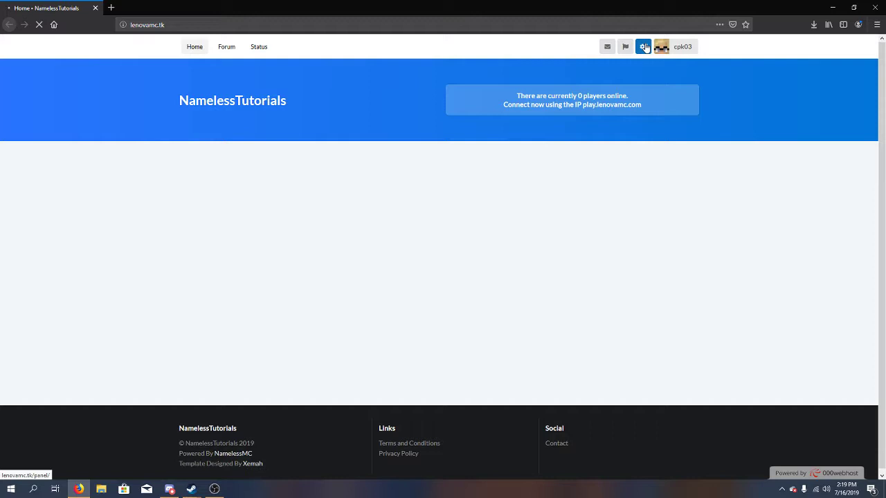
click(643, 46)
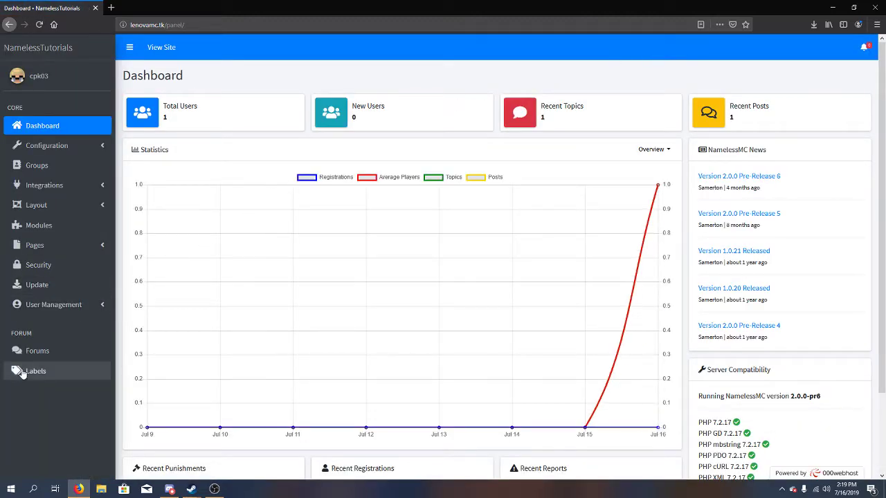
click(37, 351)
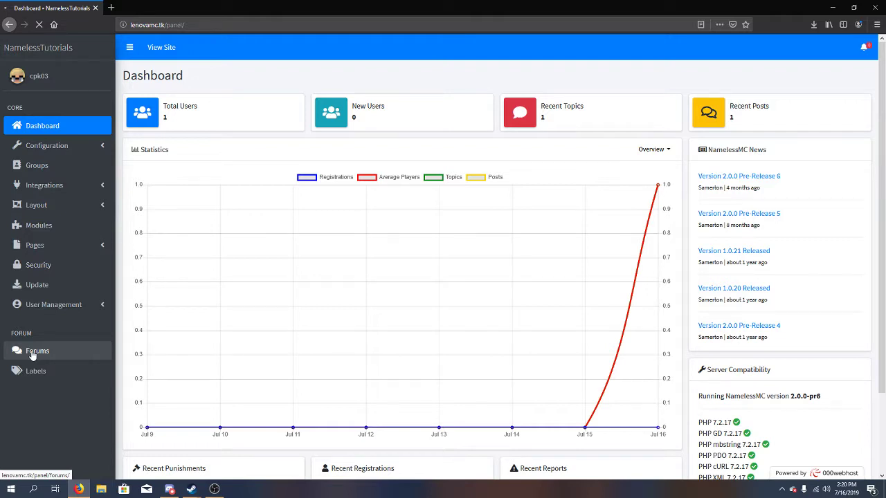
Open the News forum's edit settings page from the Forums list
click(37, 351)
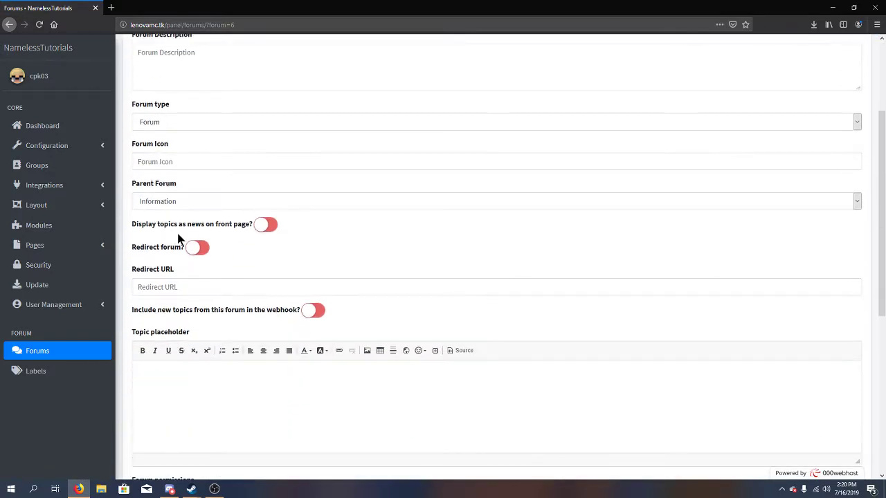
mouse_move(265, 224)
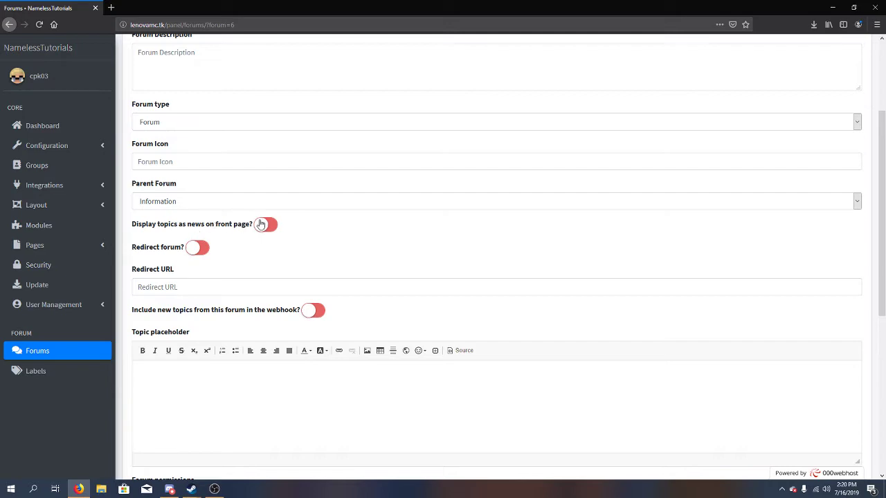
Enable 'Display topics as news on front page?' for the News forum and submit
scroll(down, 3)
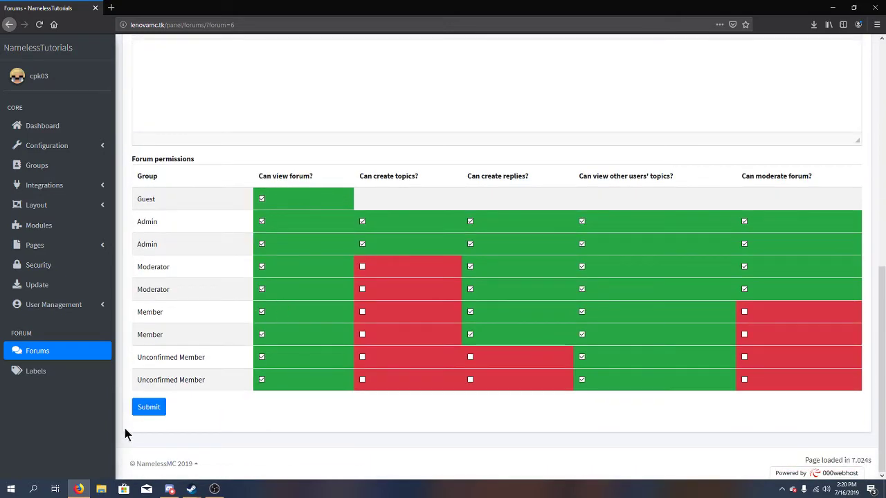
click(149, 407)
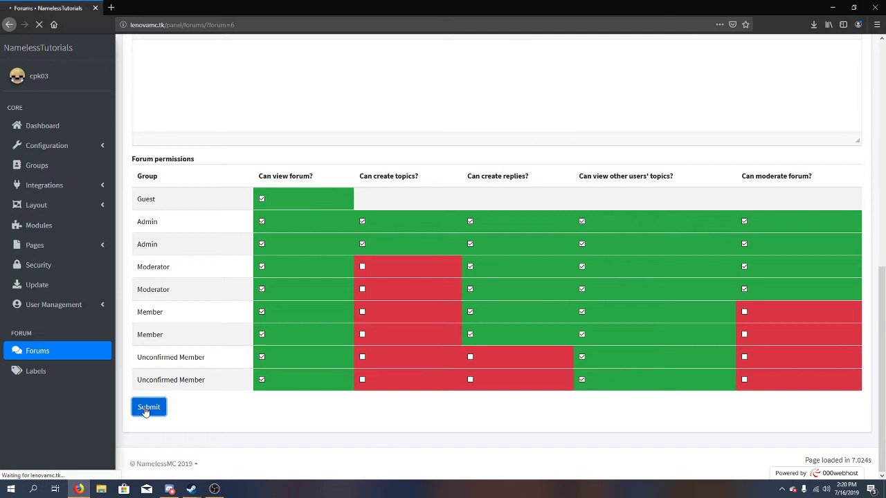
click(148, 406)
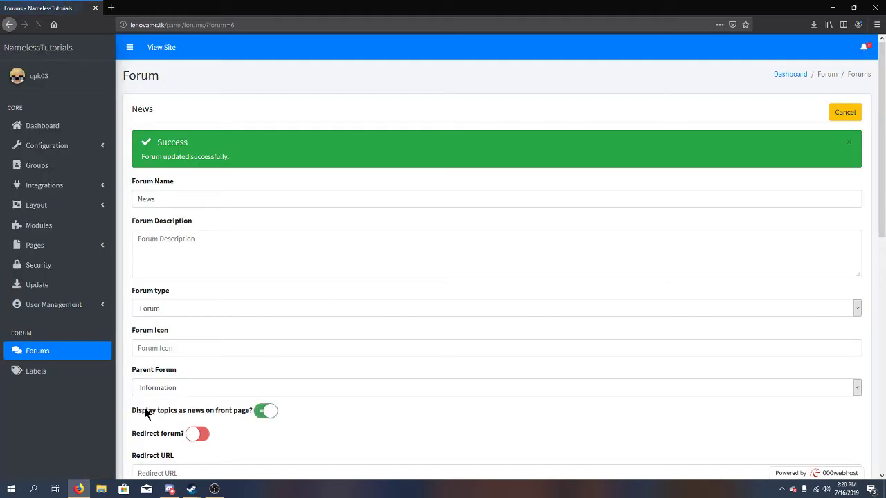